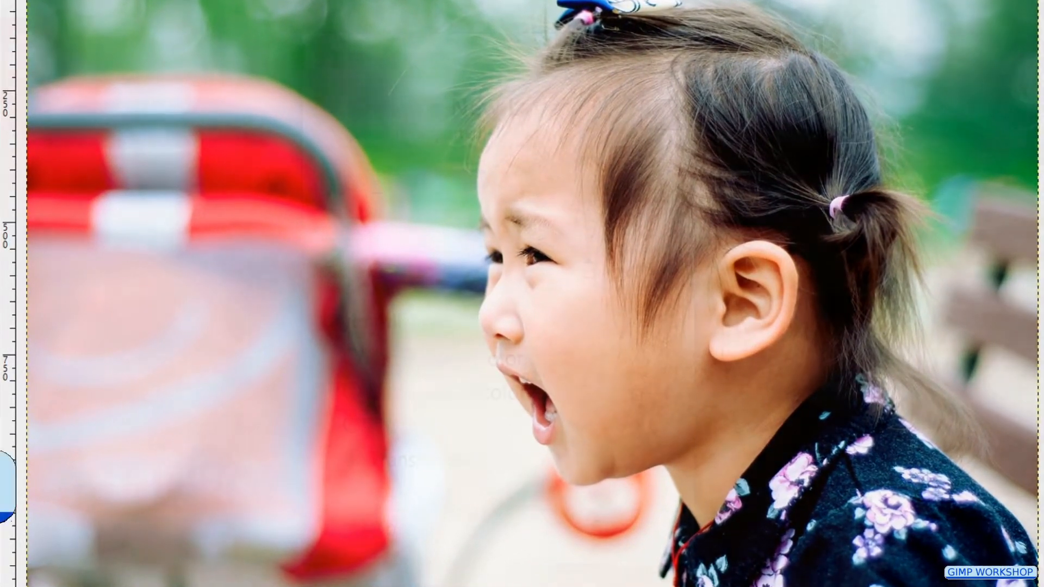
# - Create a new transparent layer named 'shout bubble'
pyautogui.press('shift+ctrl+n')
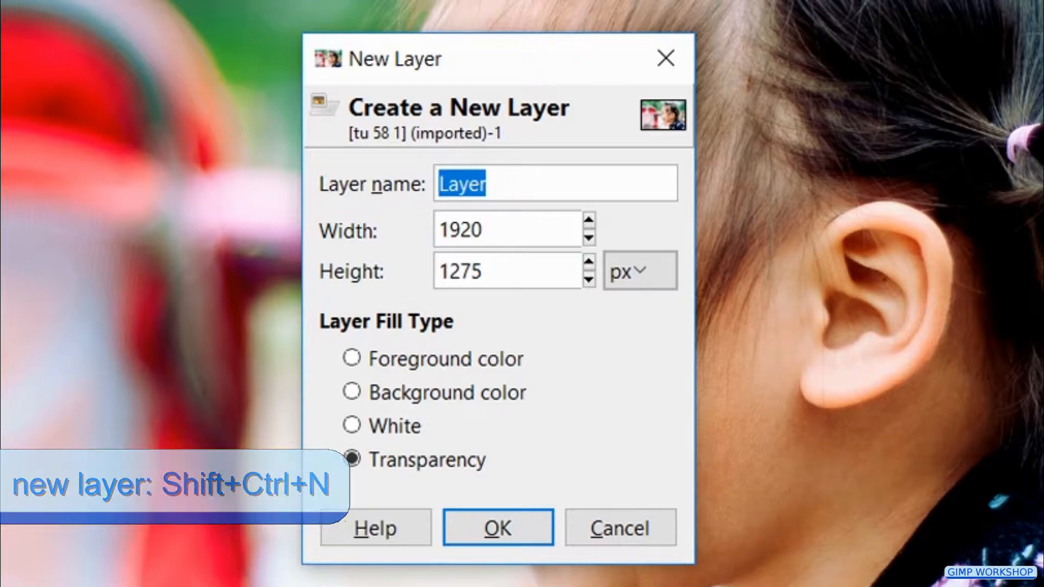
pyautogui.write('shout b')
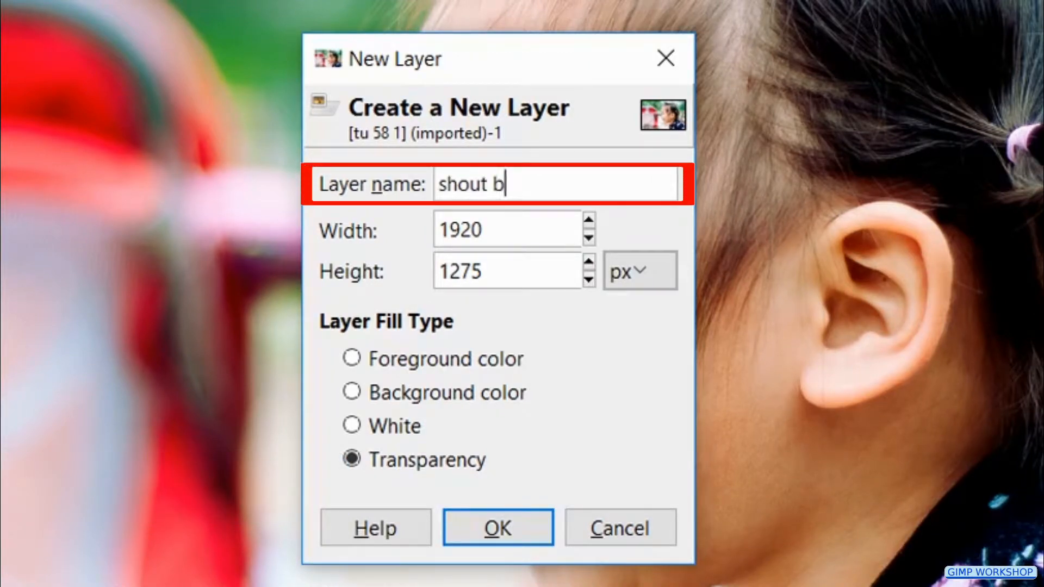
pyautogui.write('ubble')
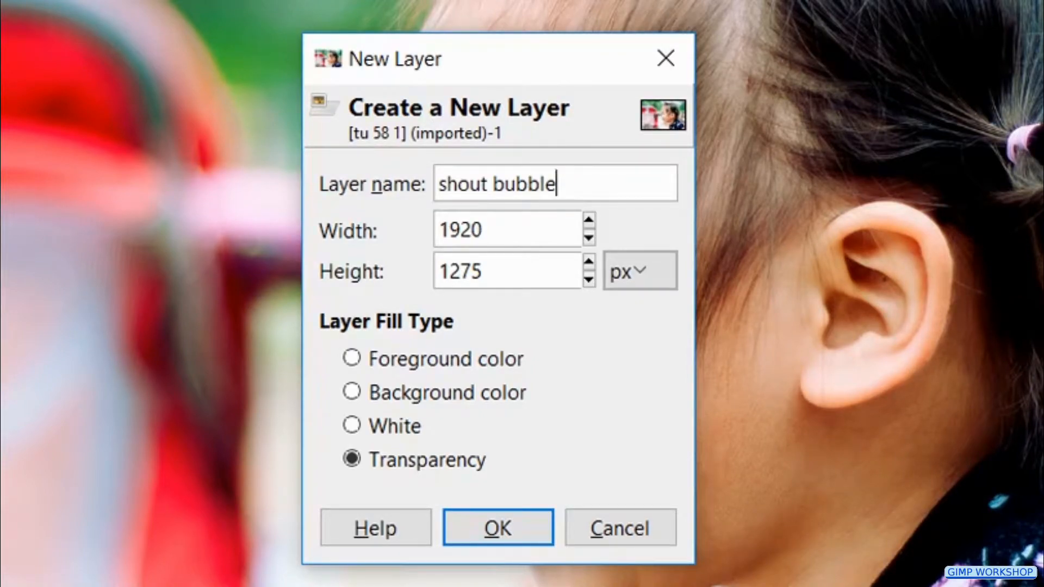
pyautogui.click(498, 527)
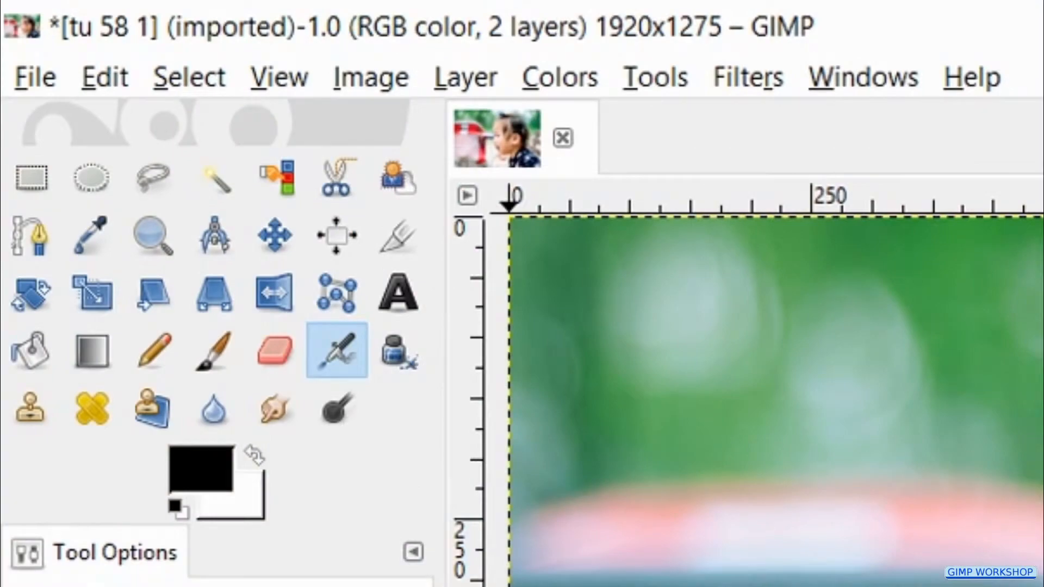
# - Draw a jagged multi-point bubble path over the stroller on the left with the Paths tool
pyautogui.click(26, 235)
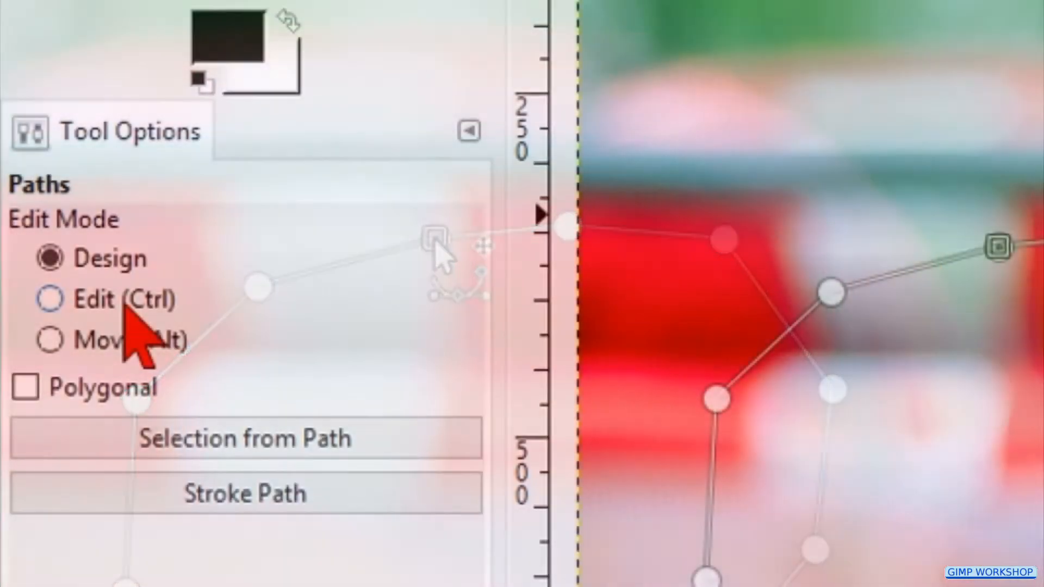
# - Bend the path's straight segments into curved, scalloped edges, undoing one adjustment
pyautogui.click(50, 300)
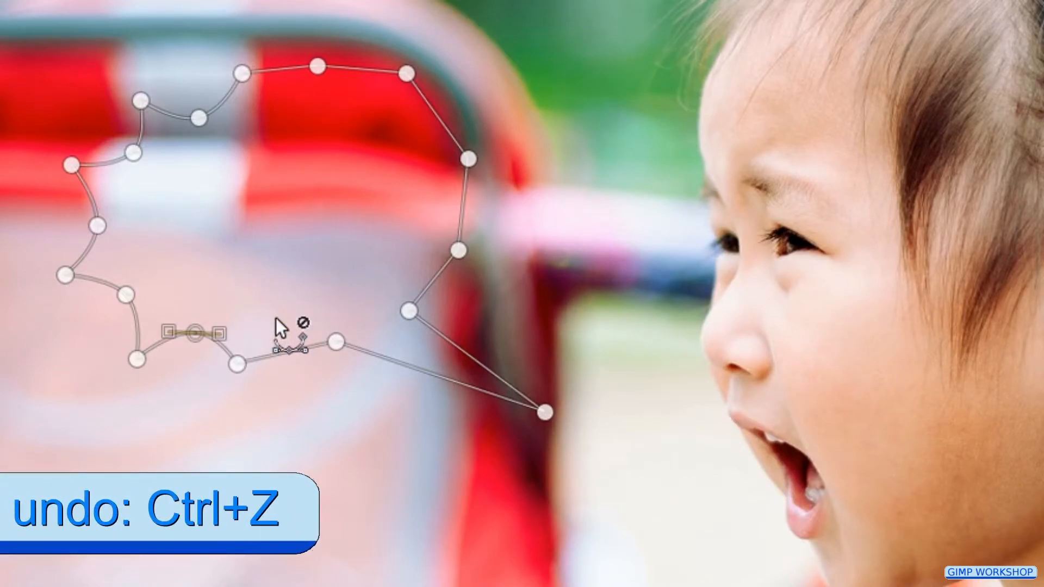
pyautogui.press('Ctrl+Y')
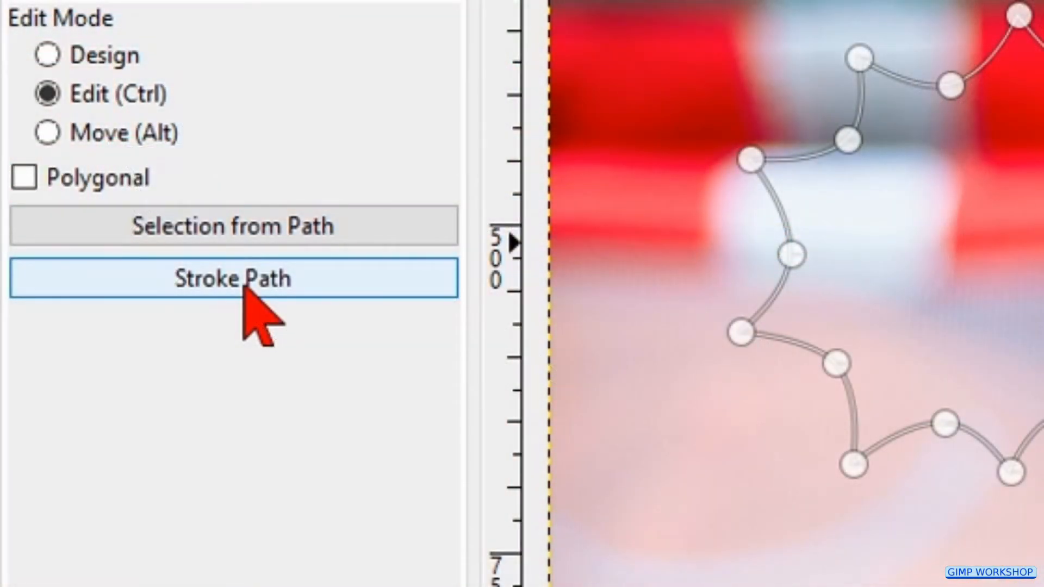
# - Stroke the bubble path with a 25 px solid black line
pyautogui.click(231, 279)
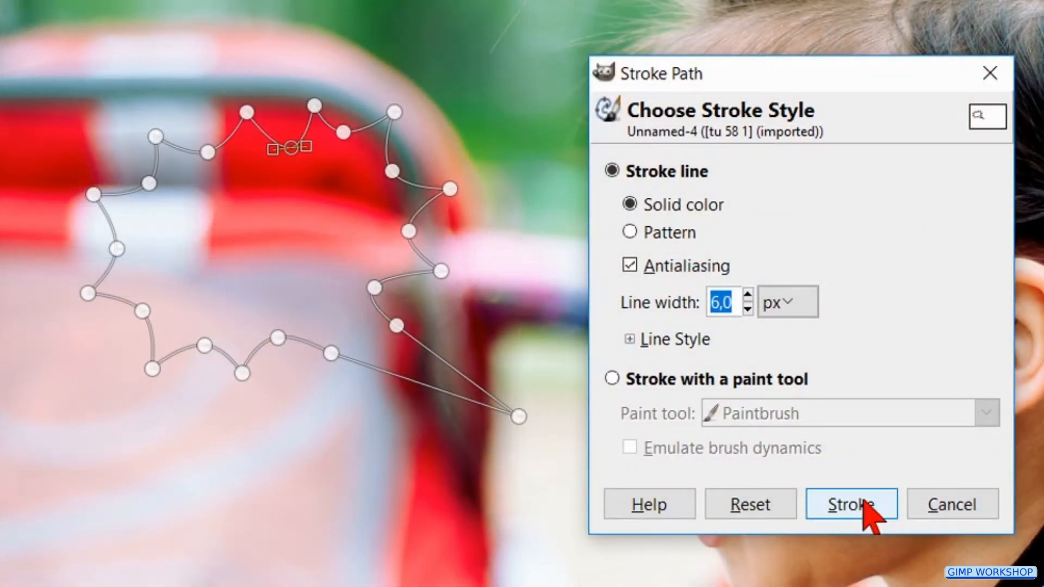
pyautogui.write('25')
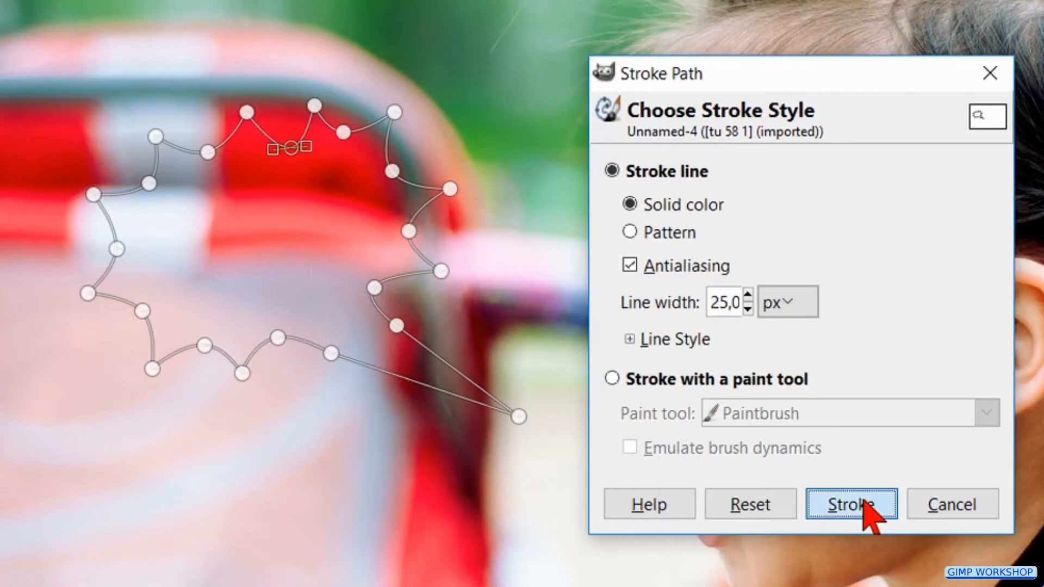
pyautogui.click(851, 504)
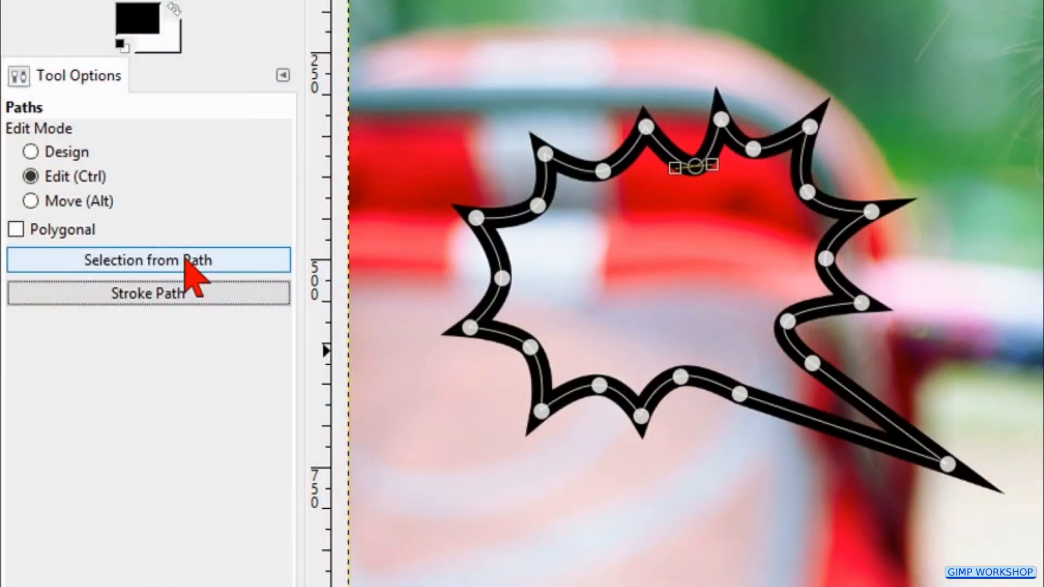
# - Convert the path to a selection, fill it with white, and deselect
pyautogui.click(179, 260)
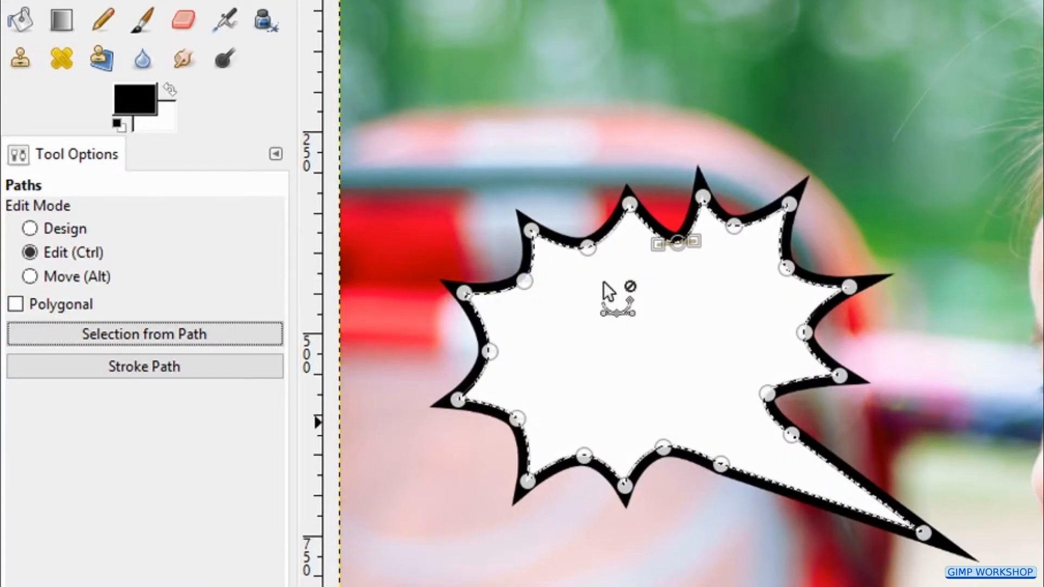
pyautogui.press('Shift+Ctrl+A')
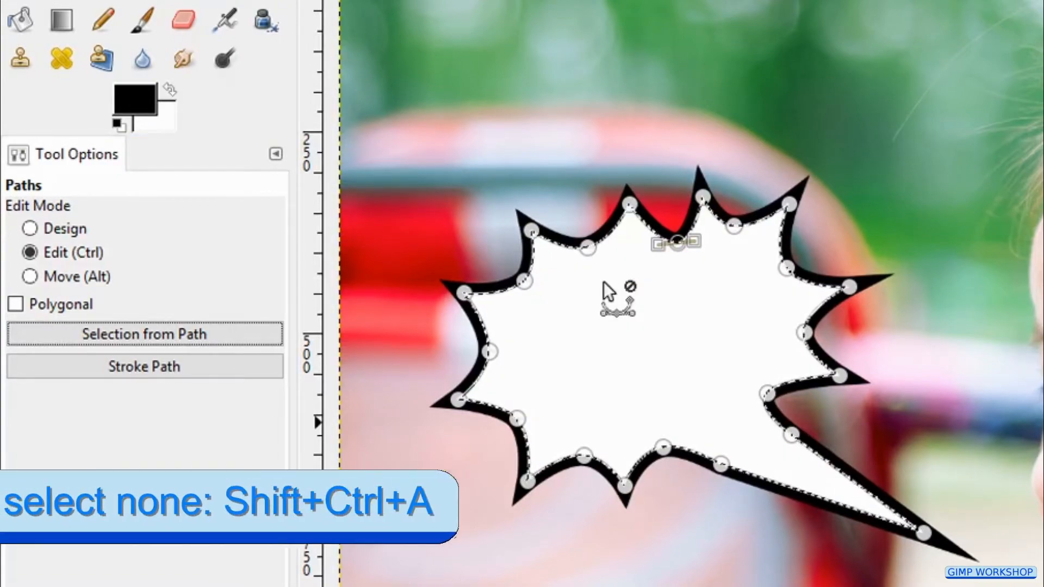
pyautogui.press('Shift+Ctrl+A')
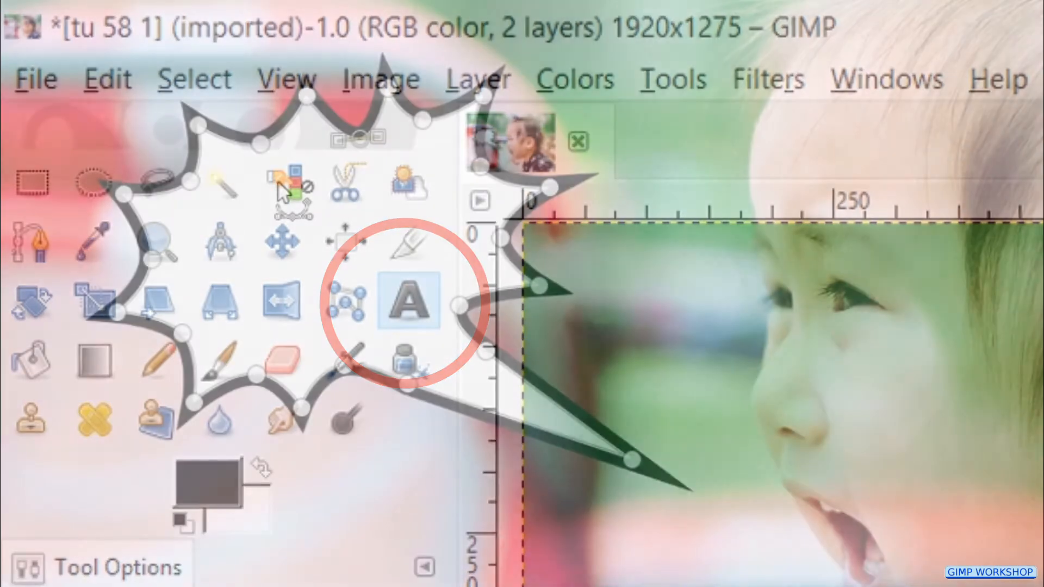
# - Set the Text tool to LetterOMatic! at 75 px and place a text box in the bubble
pyautogui.click(408, 304)
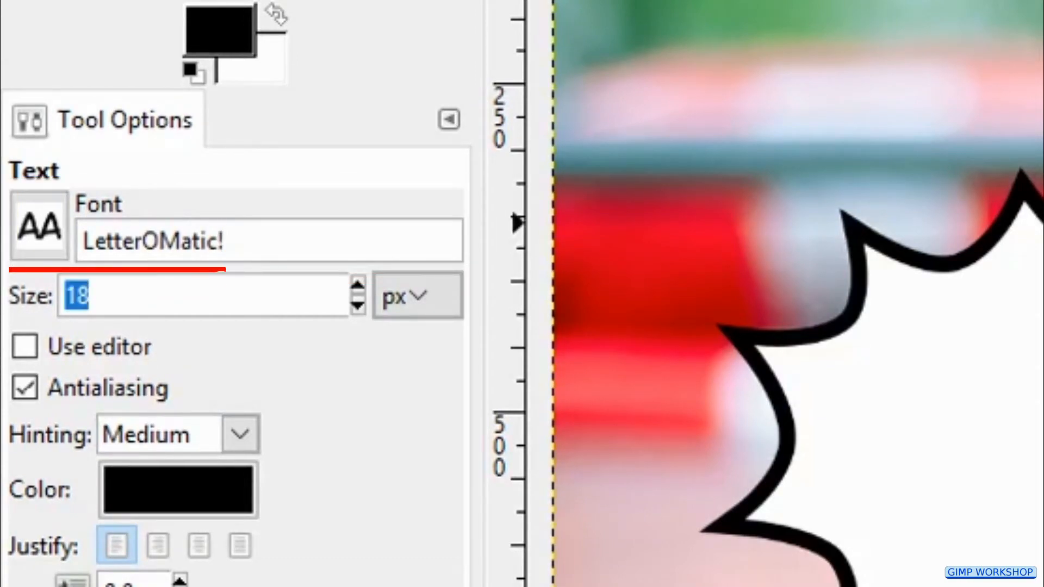
pyautogui.write('75')
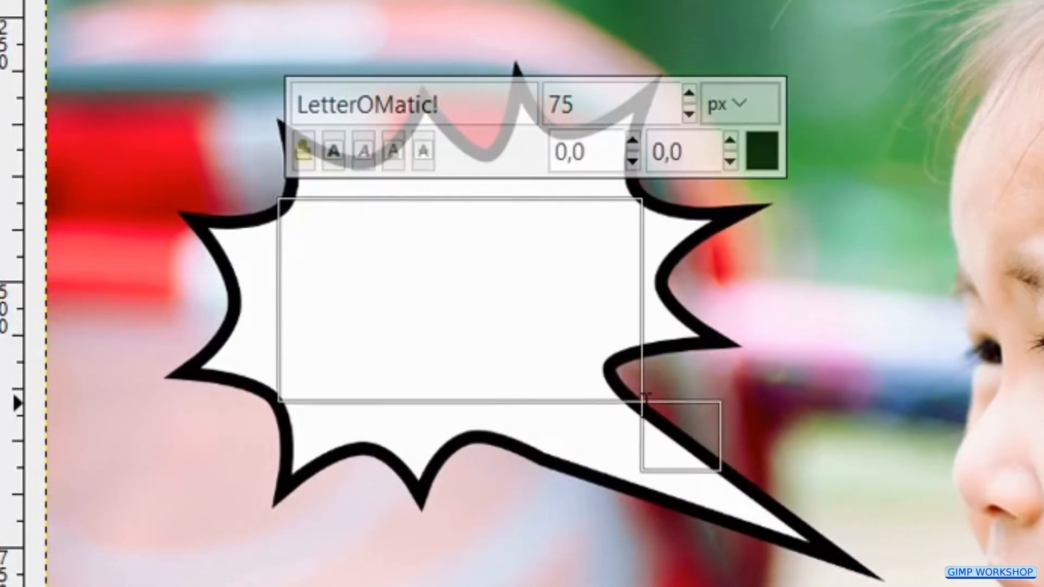
# - Type 'NO!' in the bubble and raise its size to 154 px
pyautogui.write('NO!')
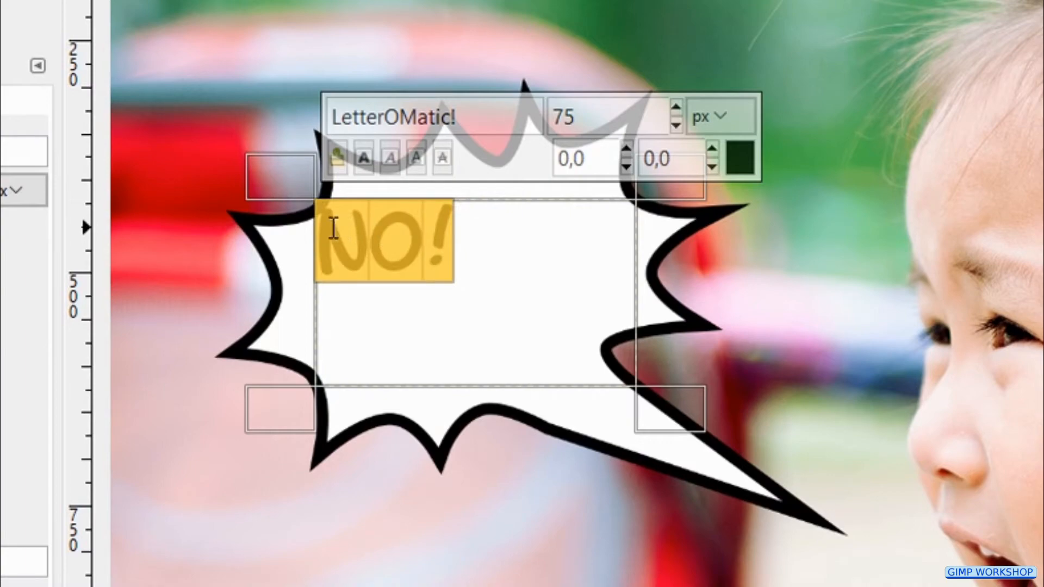
pyautogui.click(674, 108)
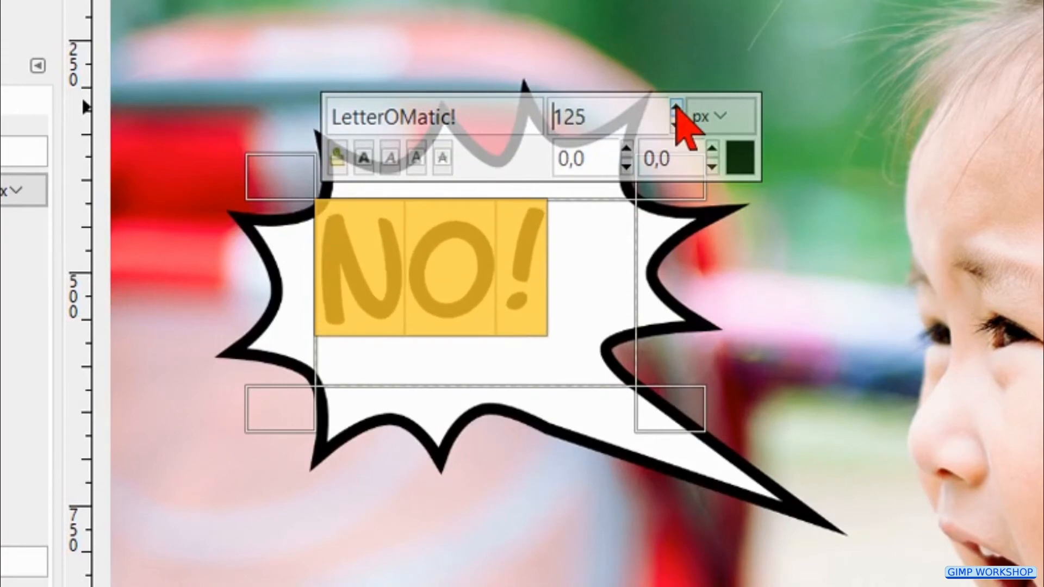
pyautogui.click(675, 109)
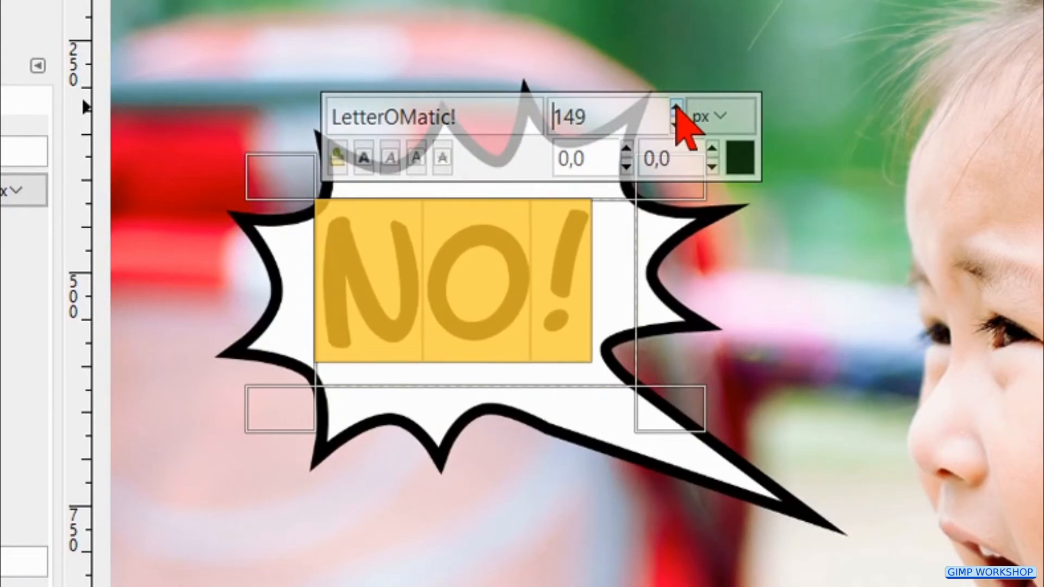
pyautogui.click(675, 108)
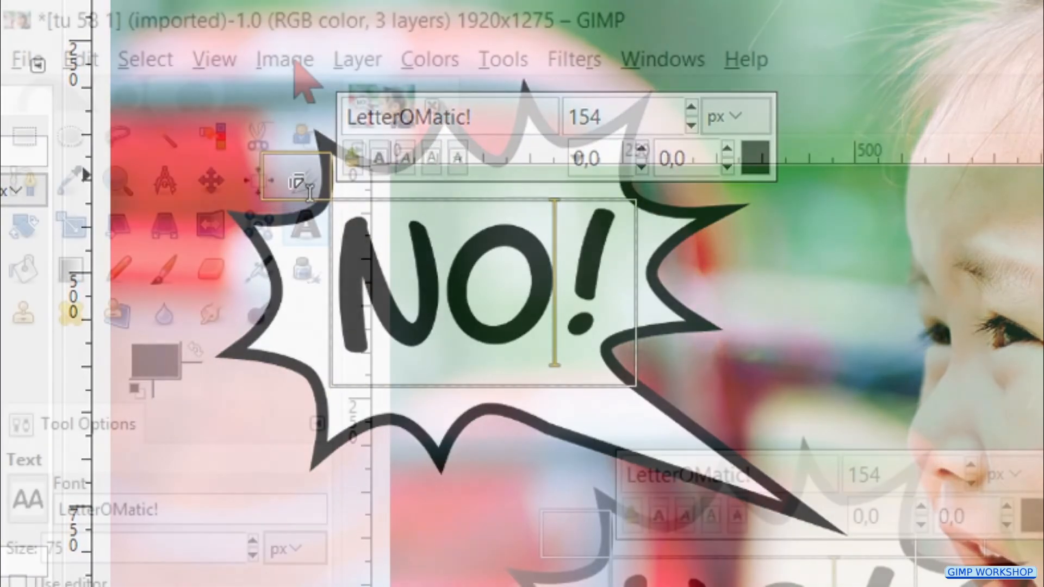
# - Merge the photo, bubble and NO! text layers with Image > Flatten Image
pyautogui.click(285, 59)
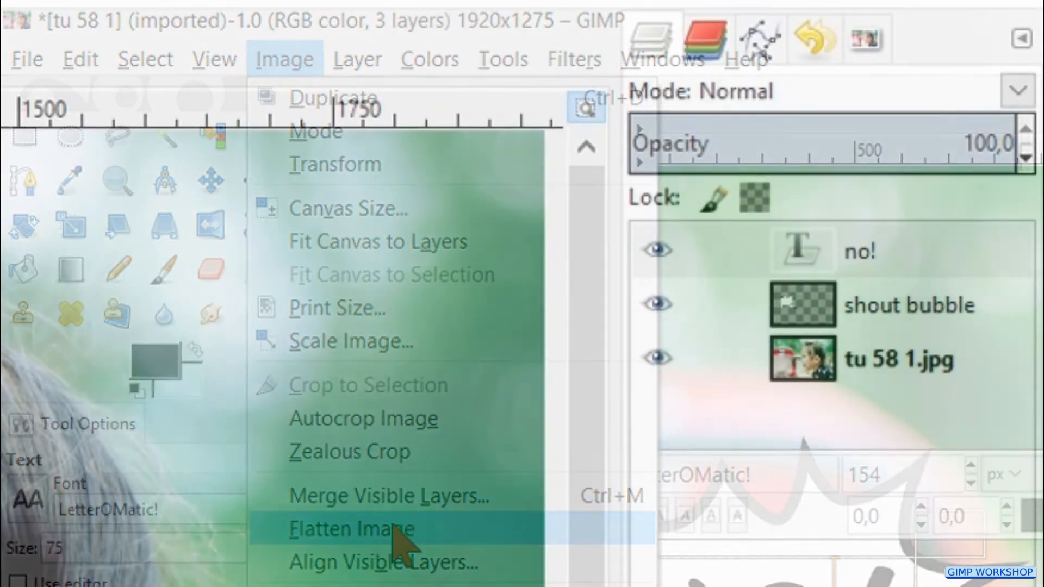
pyautogui.click(348, 529)
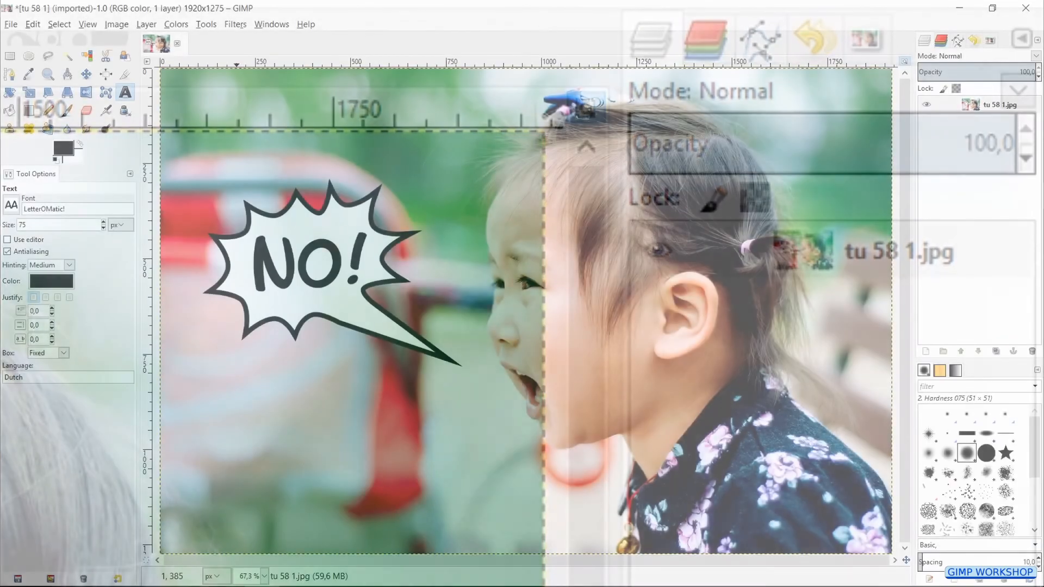